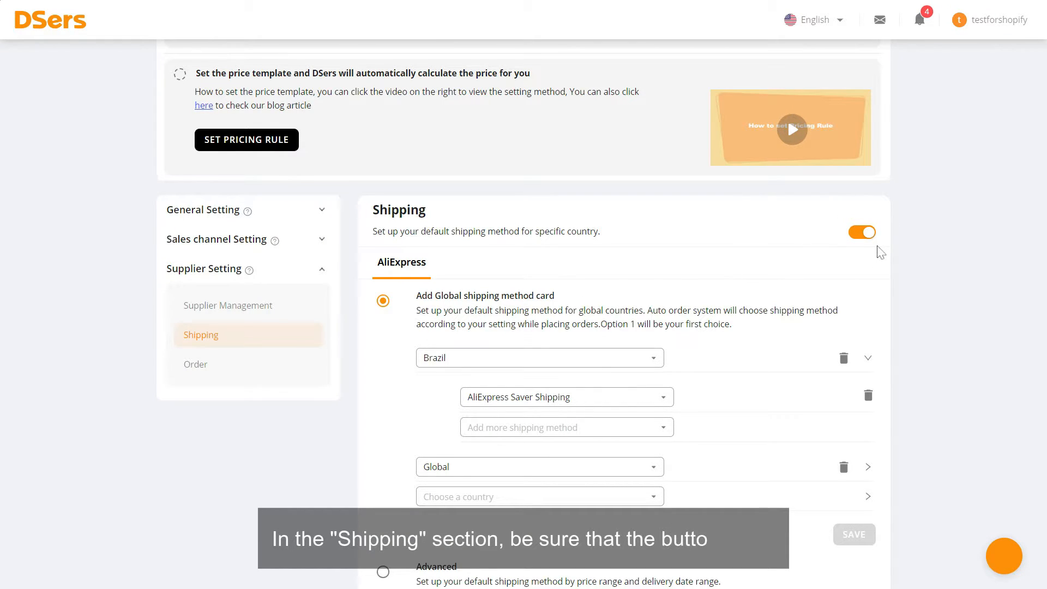
mouse_move(668, 262)
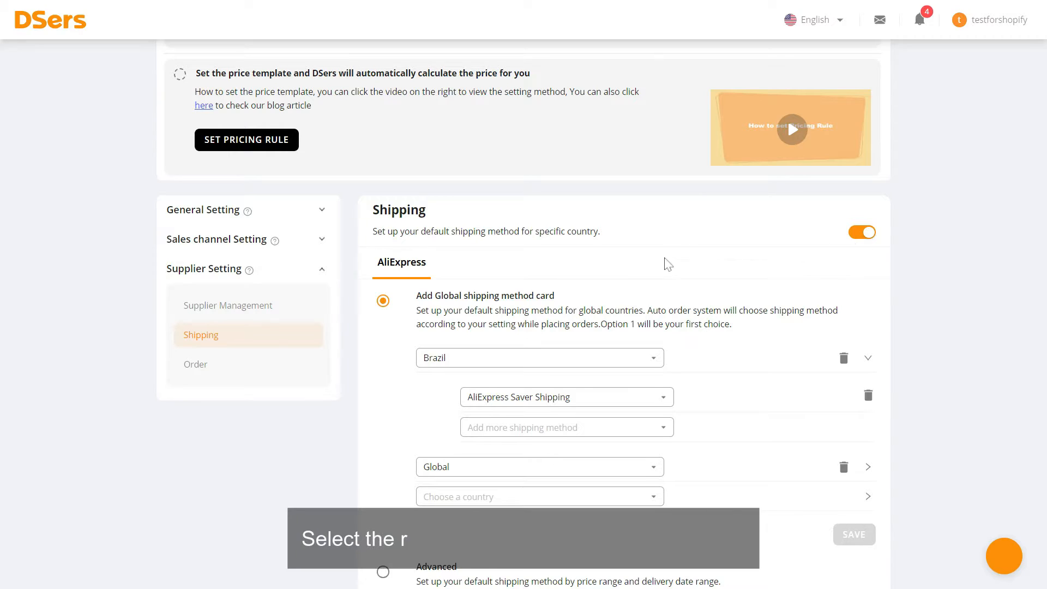
Step: Choose the Advanced shipping rule with Brazil as the destination country
scroll("down", 3)
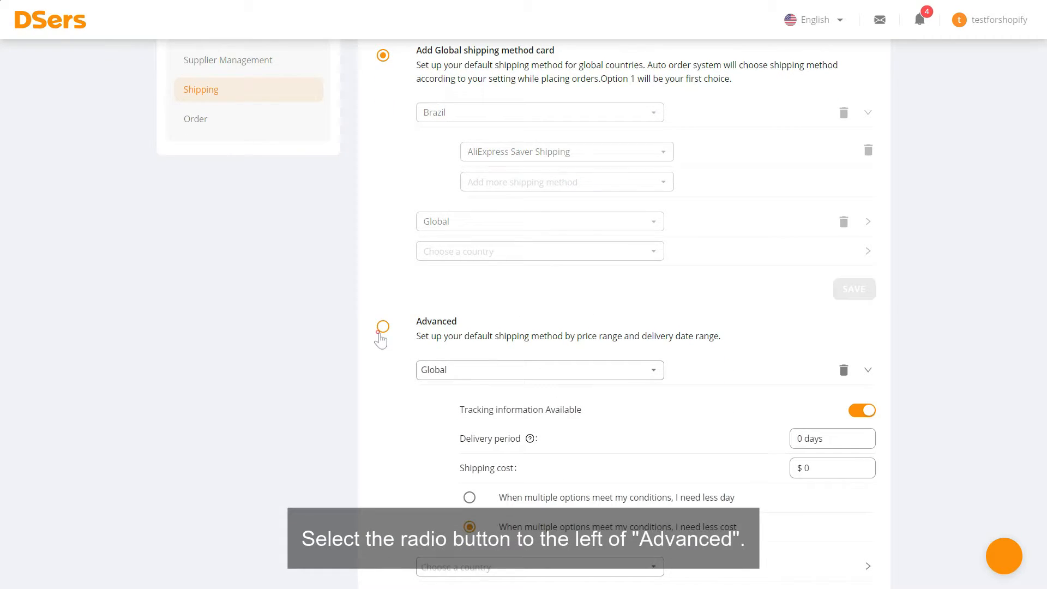
left_click(382, 331)
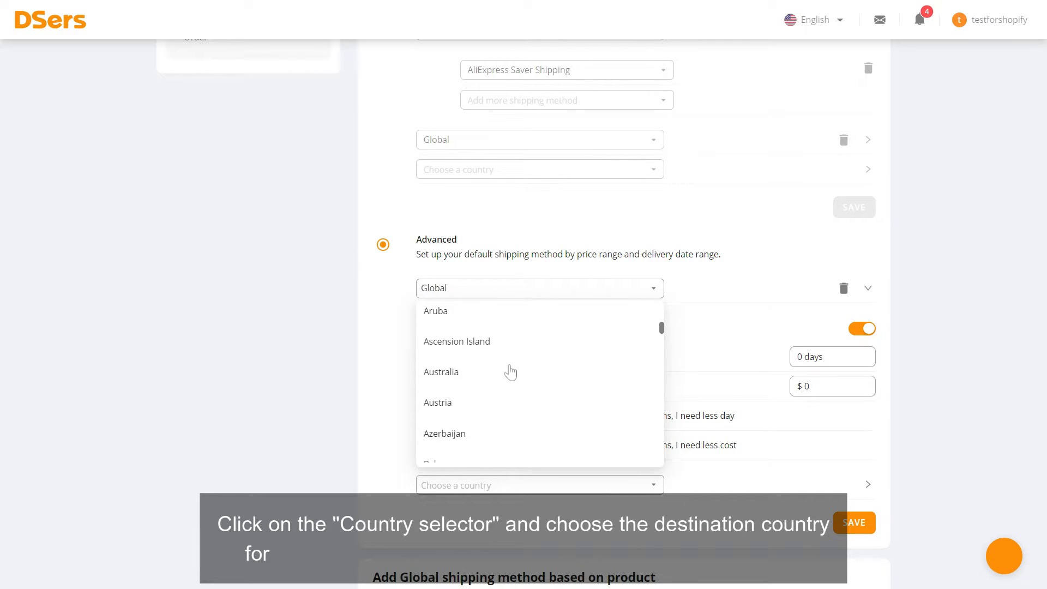
scroll("down", 3)
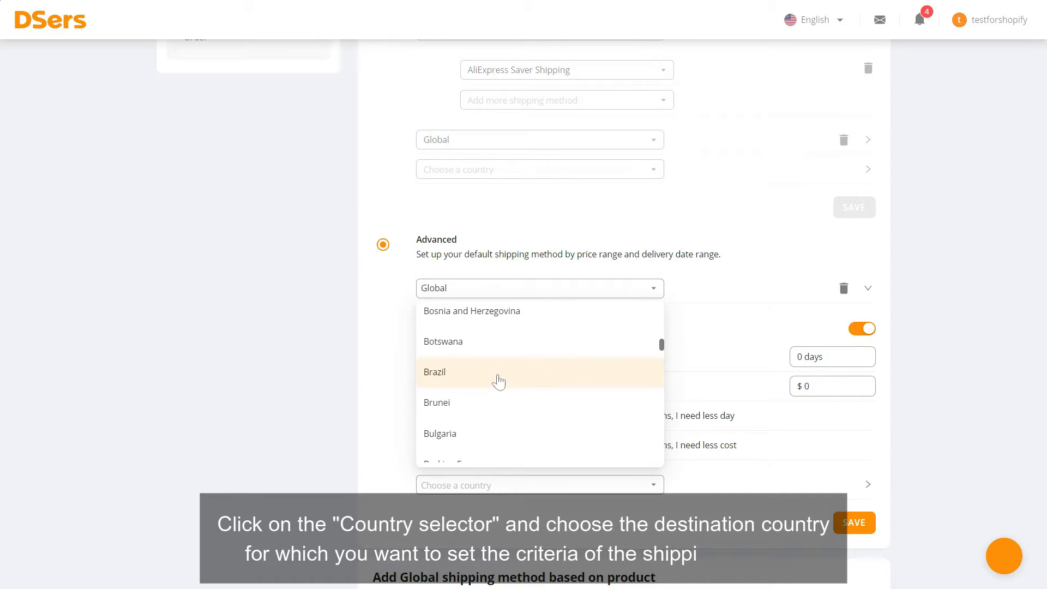
left_click(435, 373)
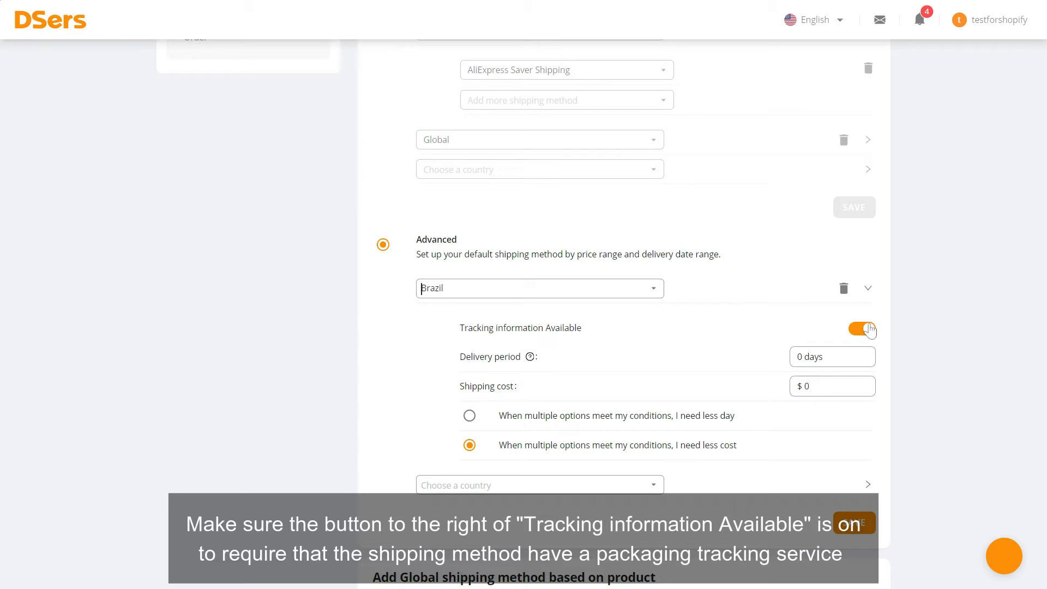
mouse_move(885, 323)
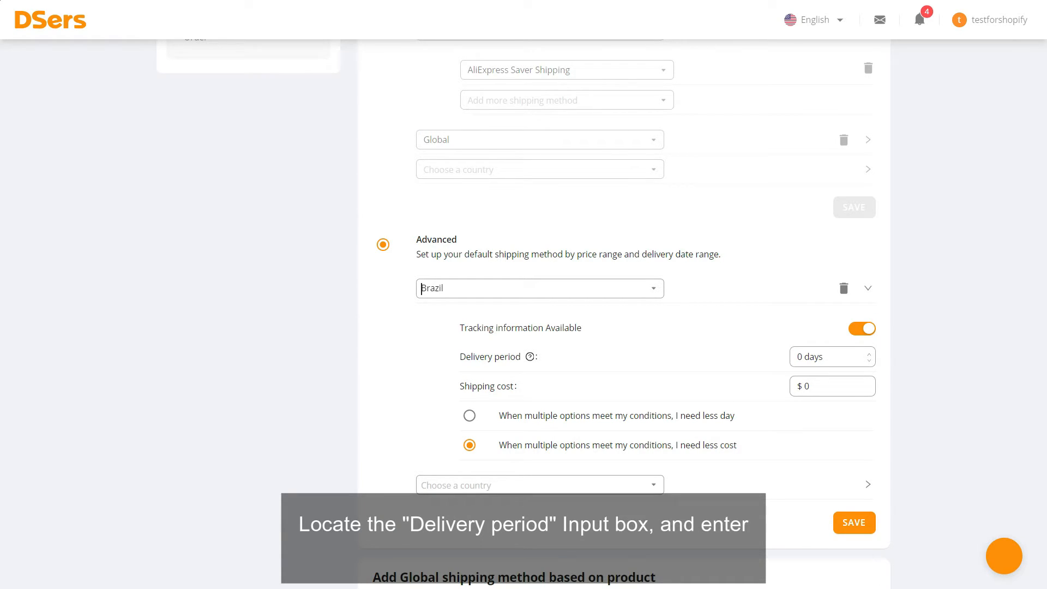
Step: Enter a 14-day delivery period and a $5 shipping cost cap
type("1")
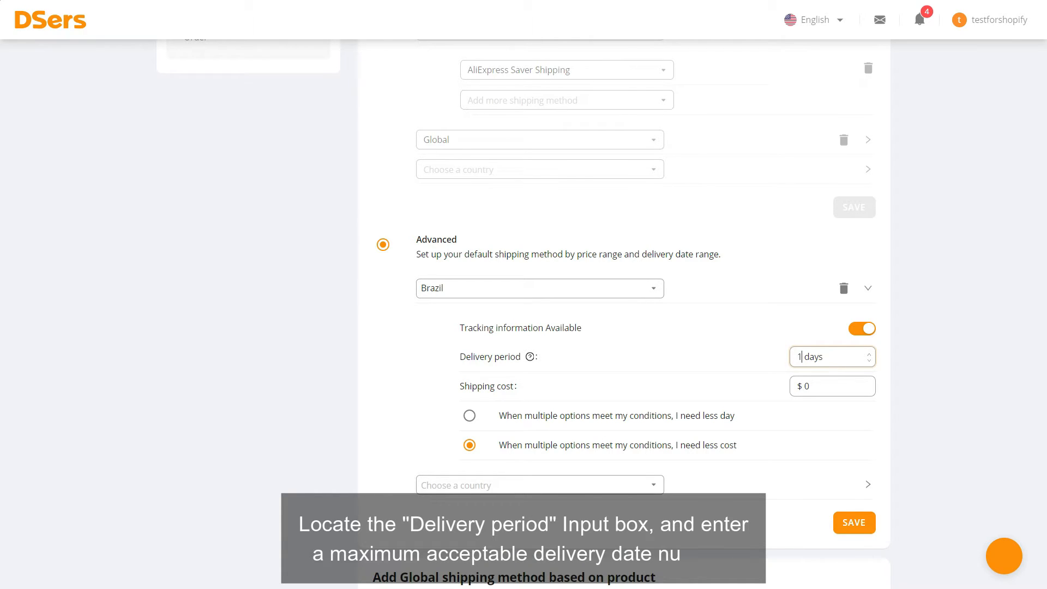
type("14")
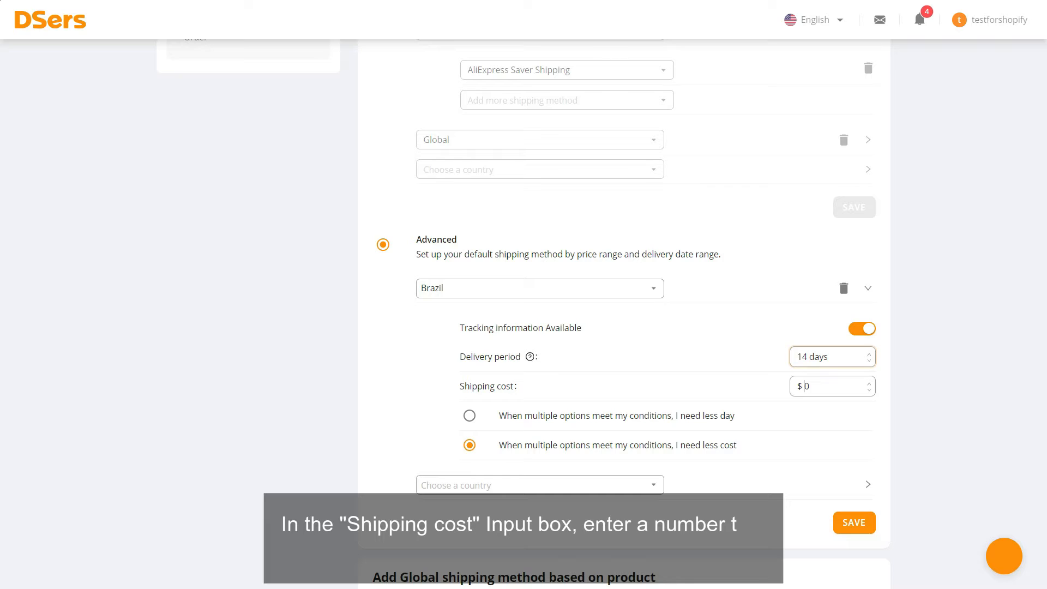
type("5")
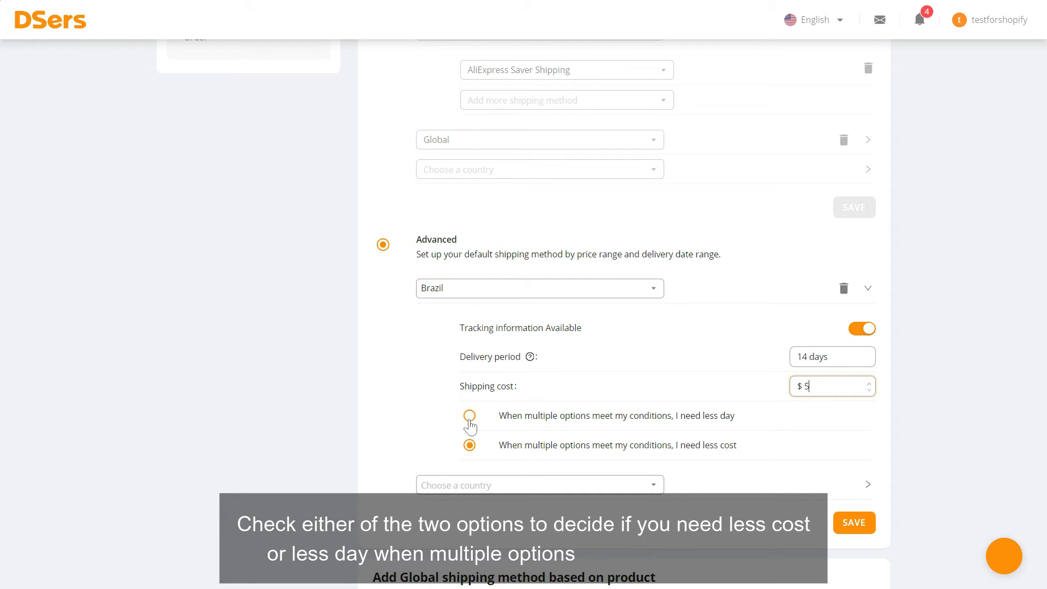
Step: Select the 'I need less day' preference and save the Brazil rule
left_click(469, 416)
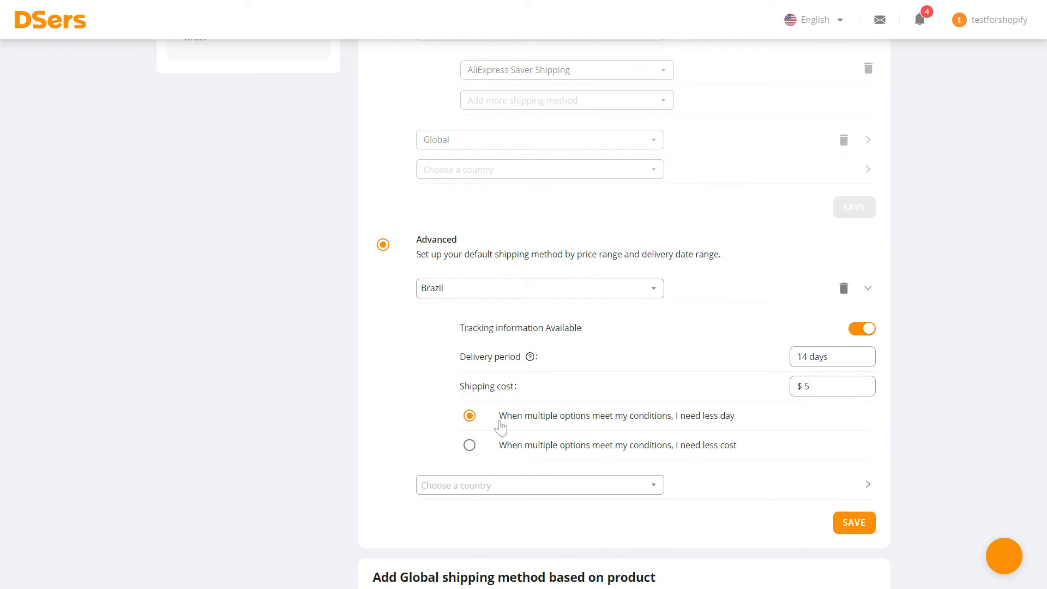
left_click(854, 523)
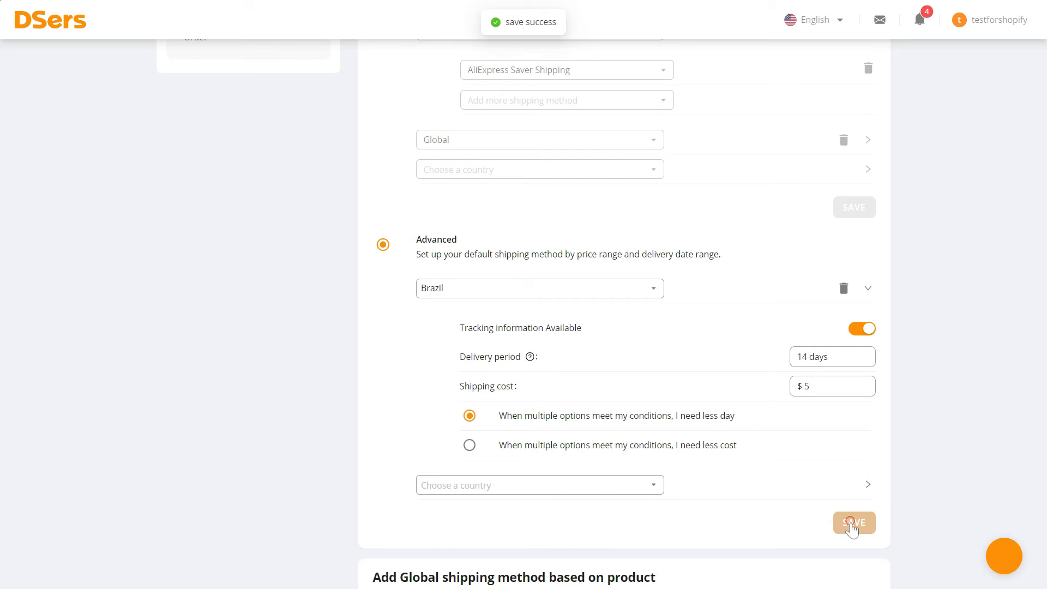
left_click(855, 523)
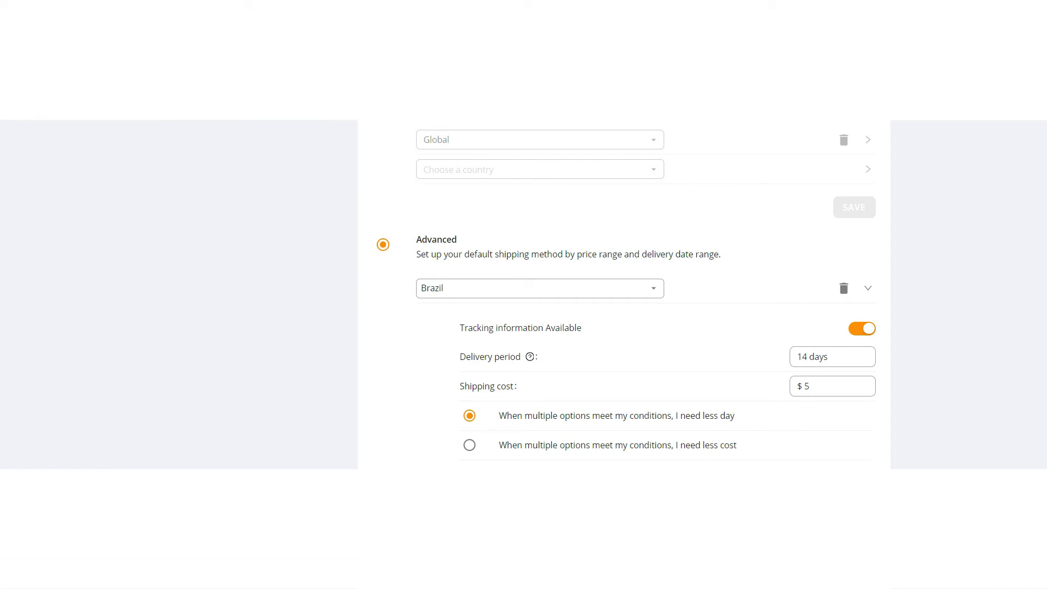